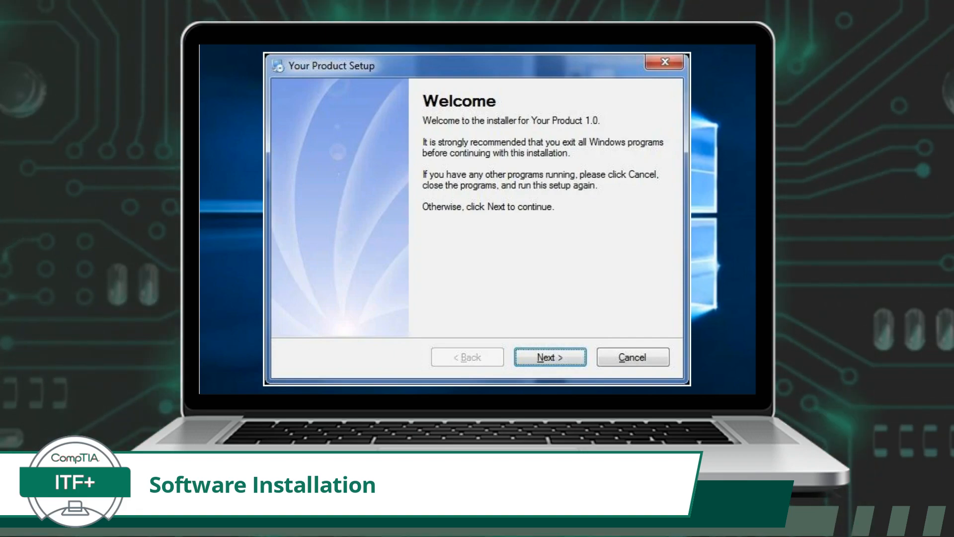
- Advance past the Your Product Setup welcome screen to the Windows product key entry dialog
{"action": "left_click", "coordinate": [550, 357]}
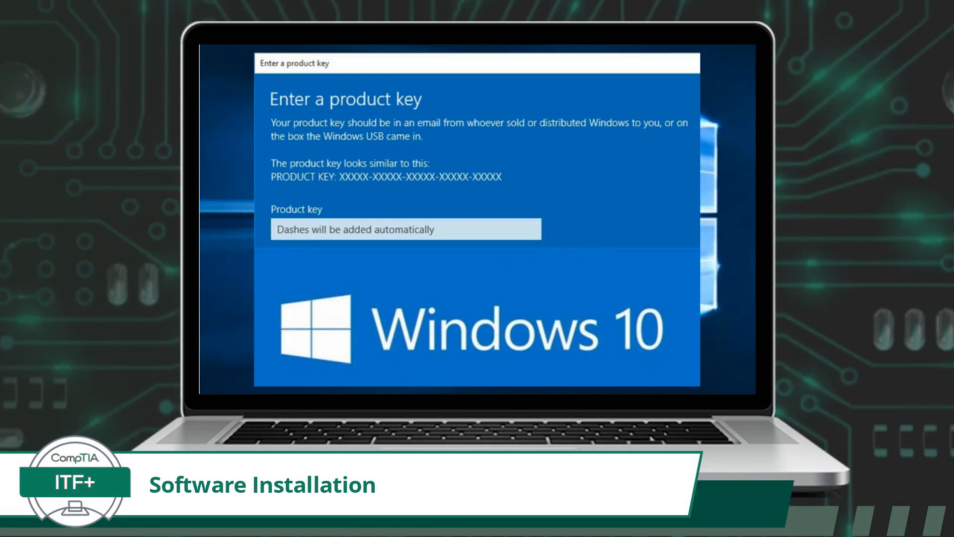